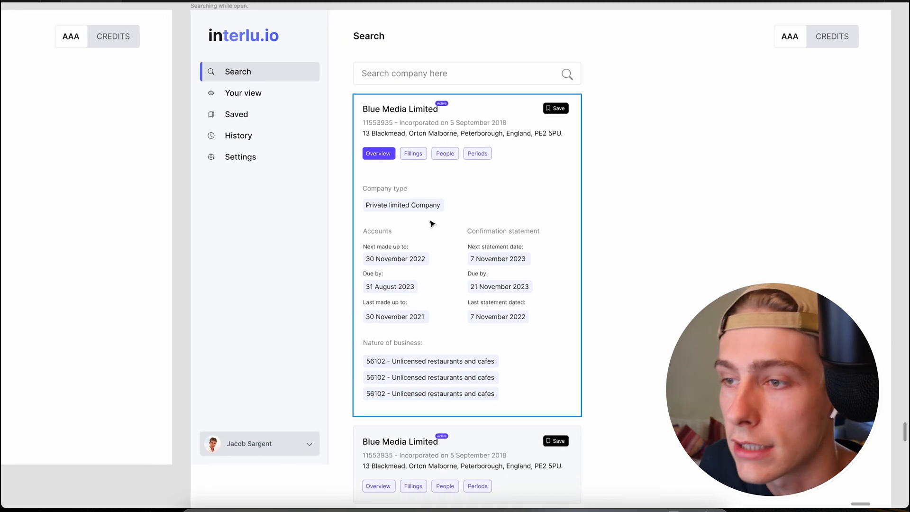
# Scroll from the 'Searching while open' frame to the Blue Media Limited Overview and Filings cards.
pyautogui.scroll(-3)
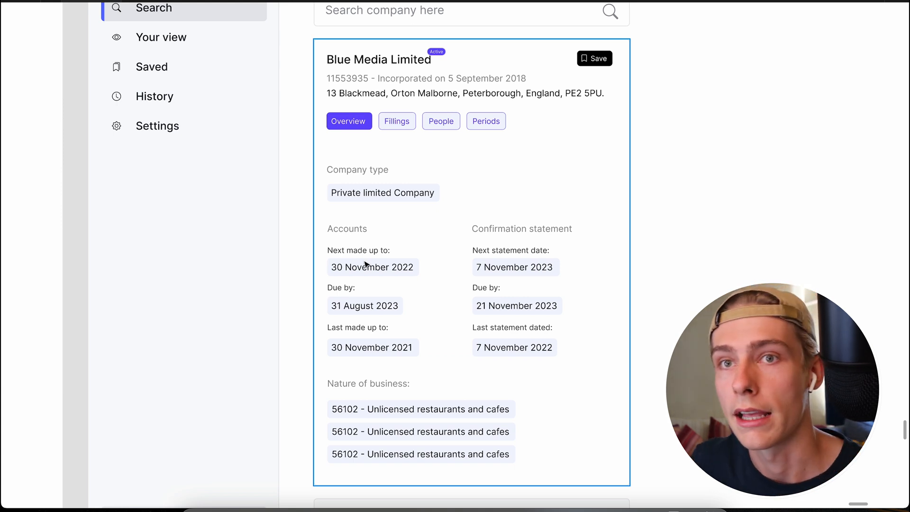
pyautogui.scroll(-3)
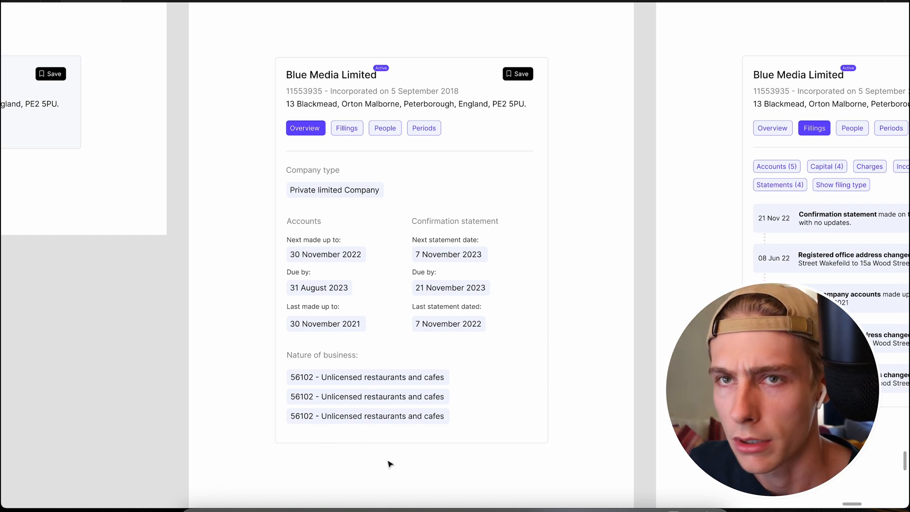
# Select the People tab card frame showing one director officer.
pyautogui.click(347, 129)
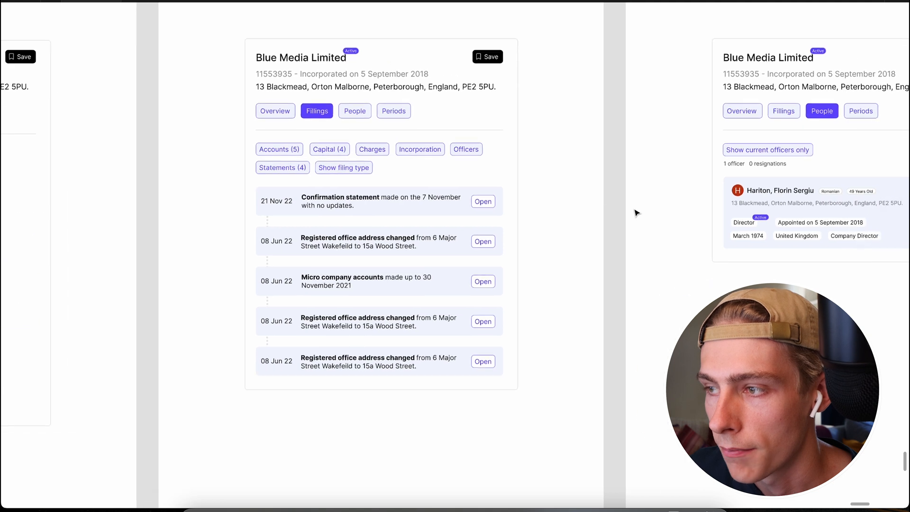
pyautogui.click(355, 110)
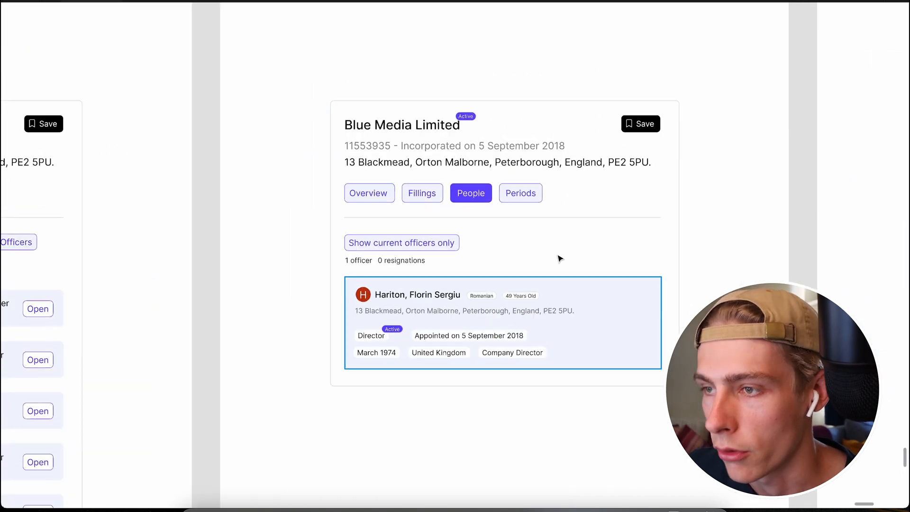
pyautogui.moveTo(555, 361)
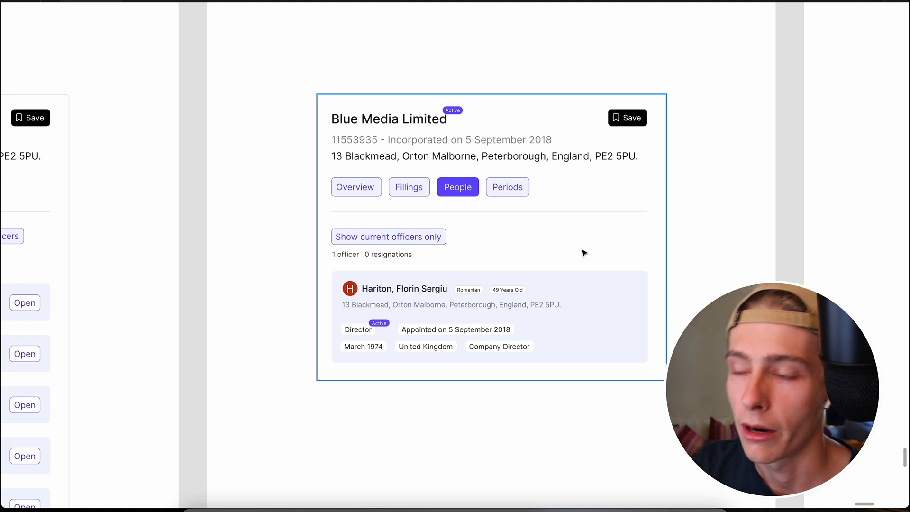
# Select the Periods tab card frame listing current and past accounting periods.
pyautogui.click(507, 186)
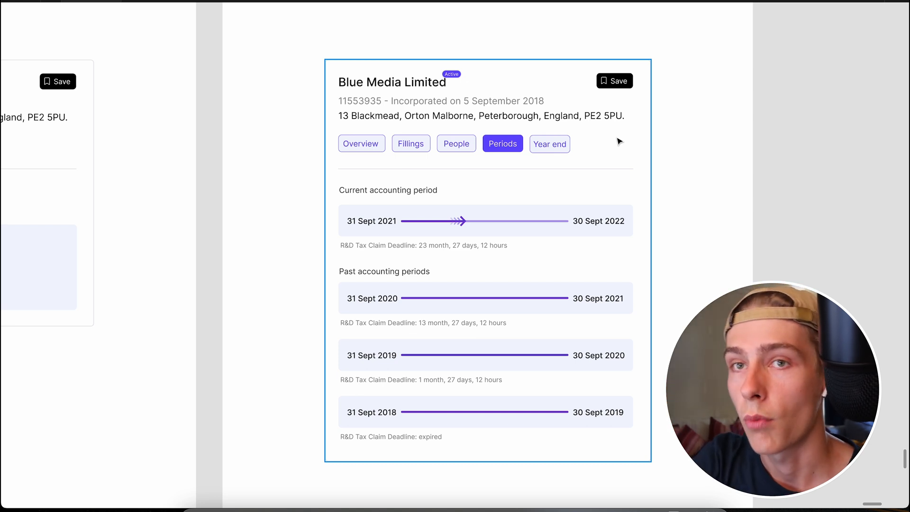
pyautogui.moveTo(642, 203)
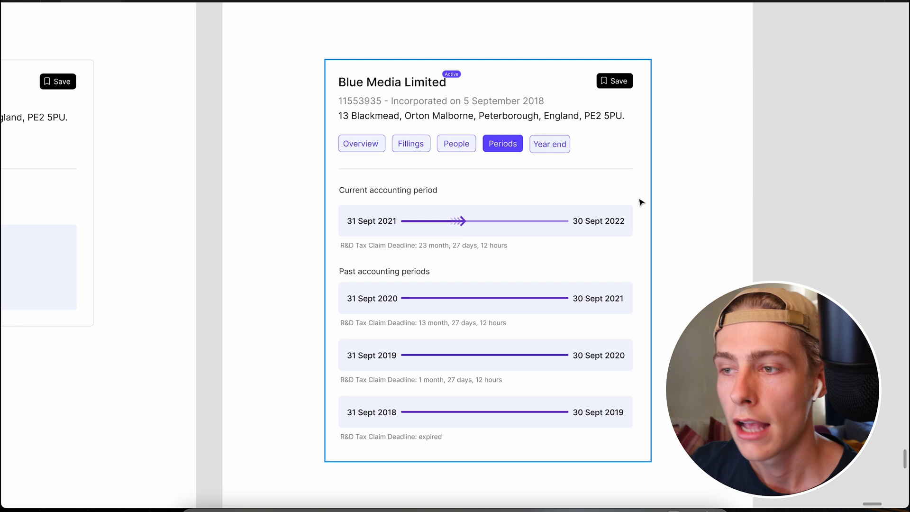
pyautogui.moveTo(662, 220)
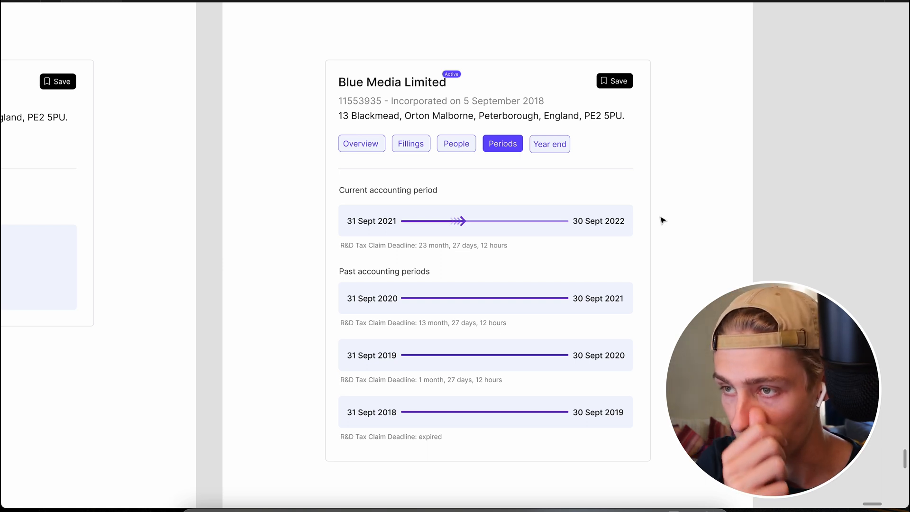
pyautogui.moveTo(659, 208)
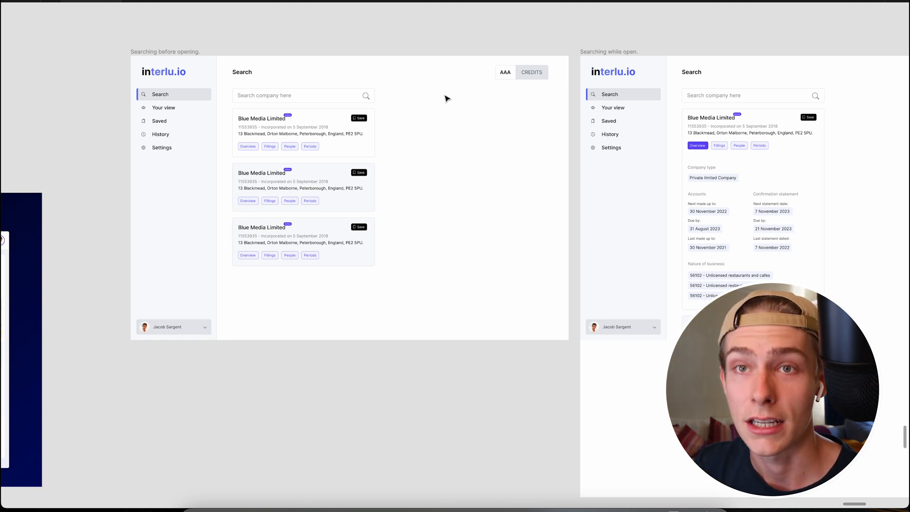
pyautogui.moveTo(468, 97)
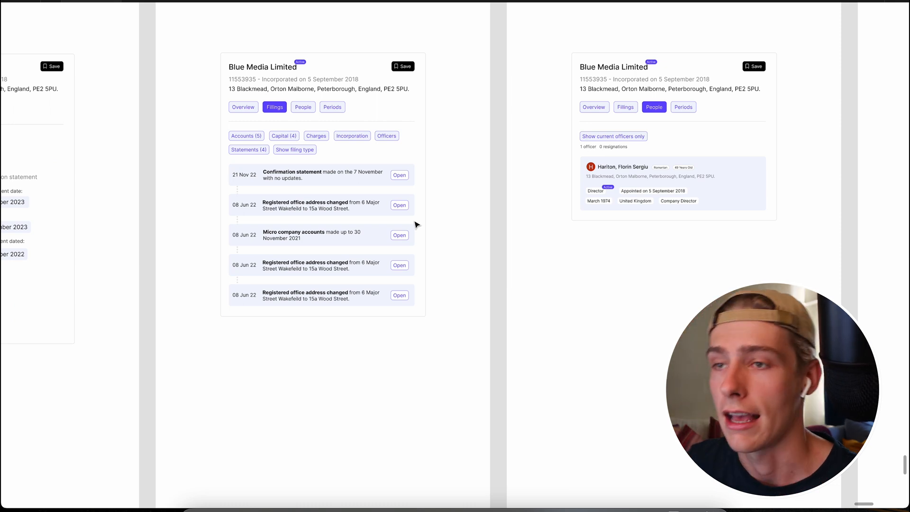
# Scroll right to bring the Filings and People card frames side by side.
pyautogui.hscroll(3)
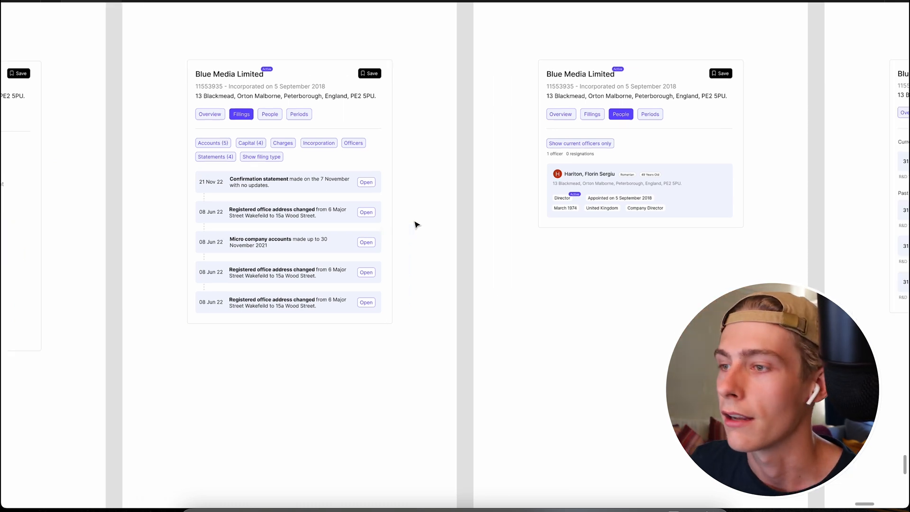